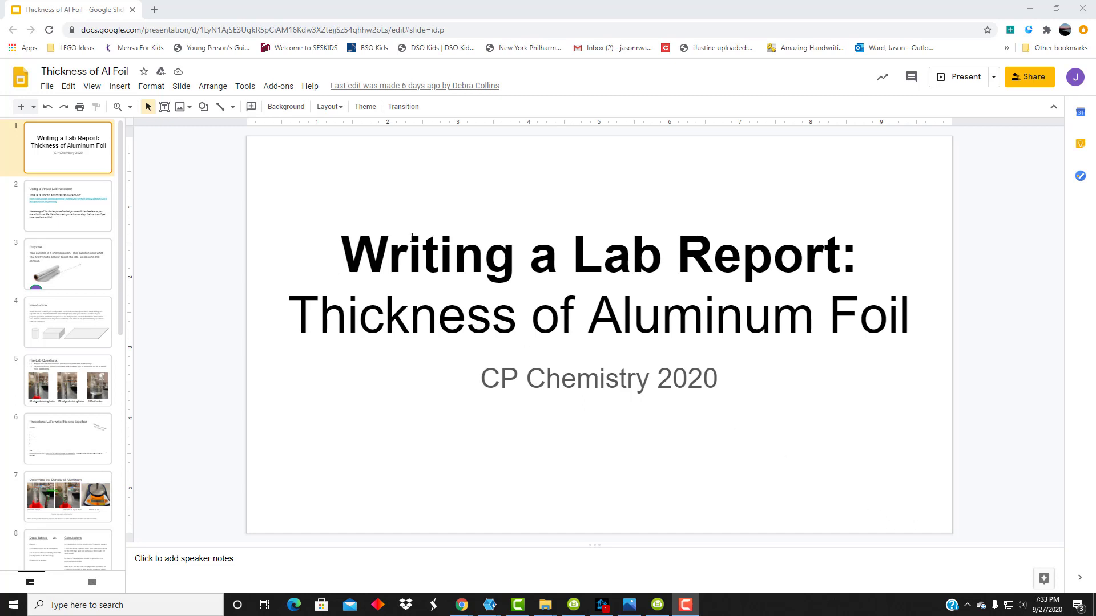
# Step: Go to slide 2 and follow its docs.google.com link to the Digital Lab Notebook
pyautogui.click(68, 205)
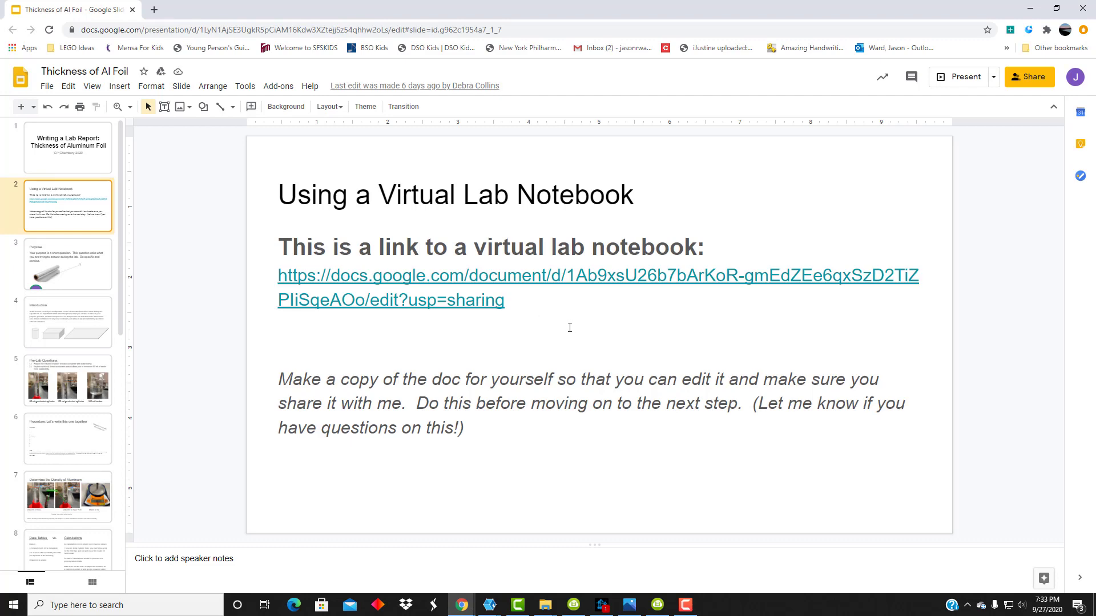
pyautogui.moveTo(546, 303)
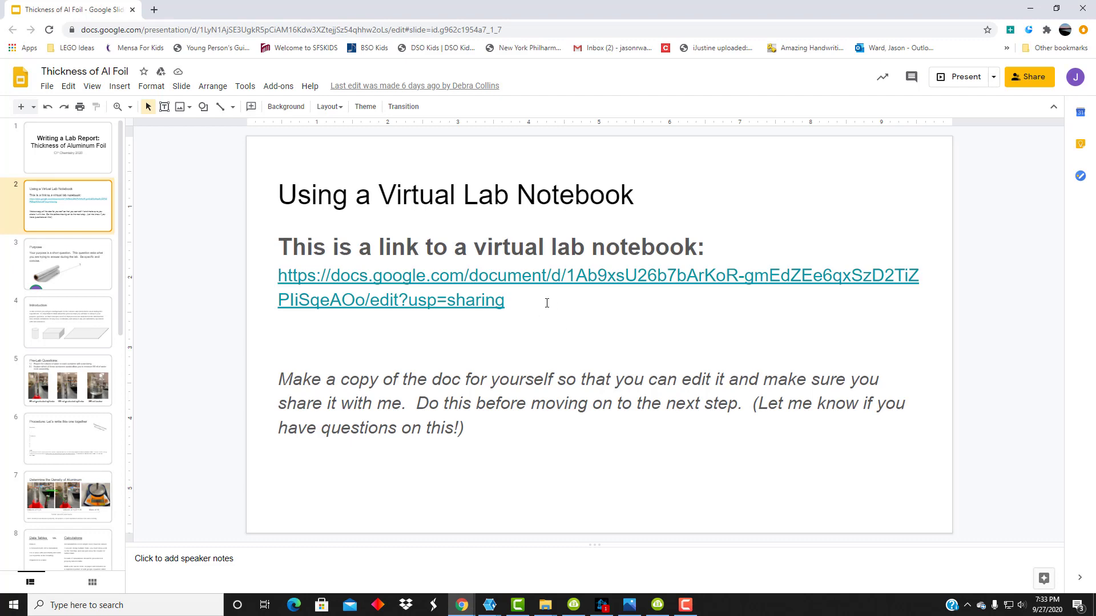
pyautogui.moveTo(473, 278)
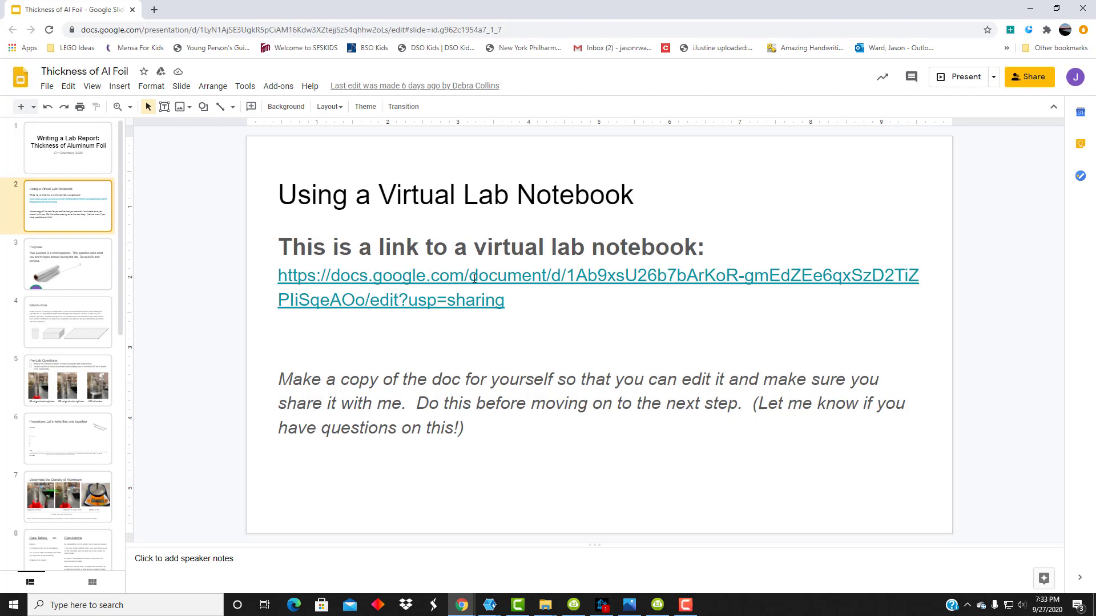
pyautogui.click(474, 275)
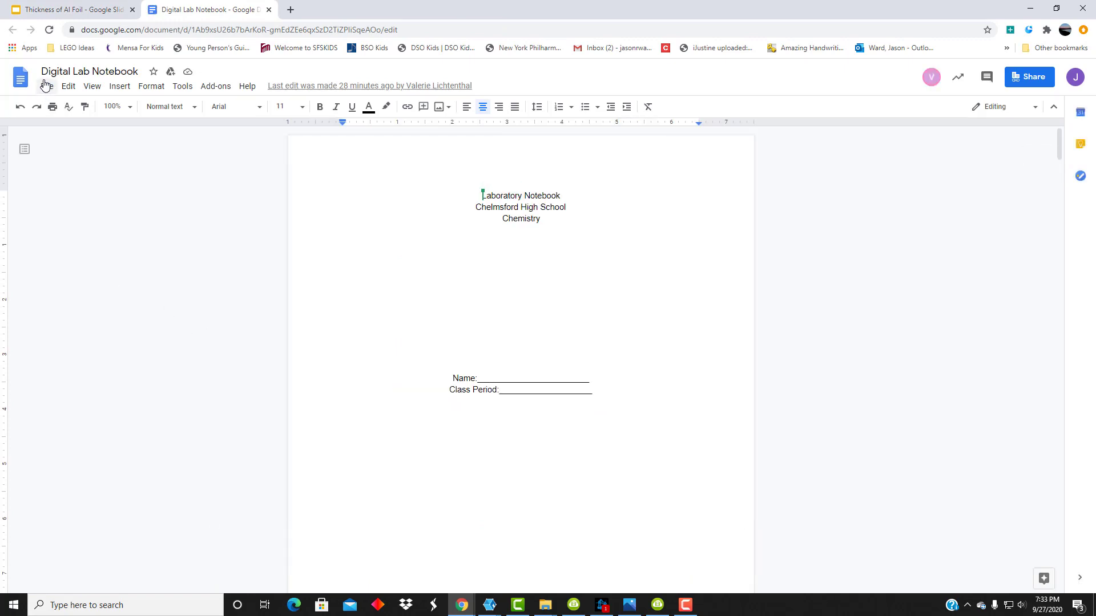
# Step: Choose File > Make a copy for the Digital Lab Notebook
pyautogui.click(47, 86)
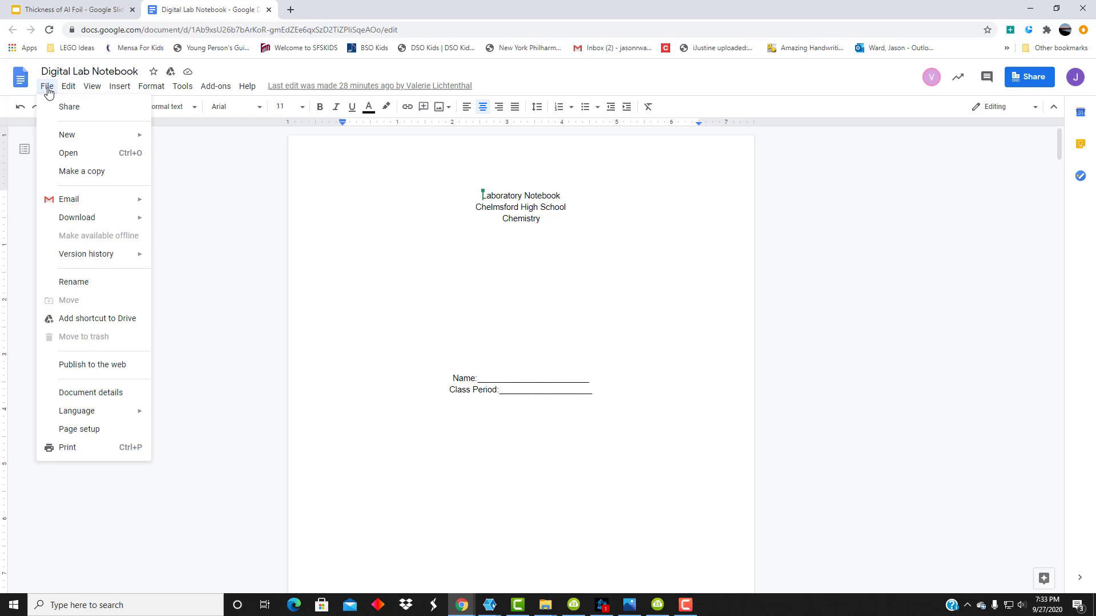
pyautogui.moveTo(82, 171)
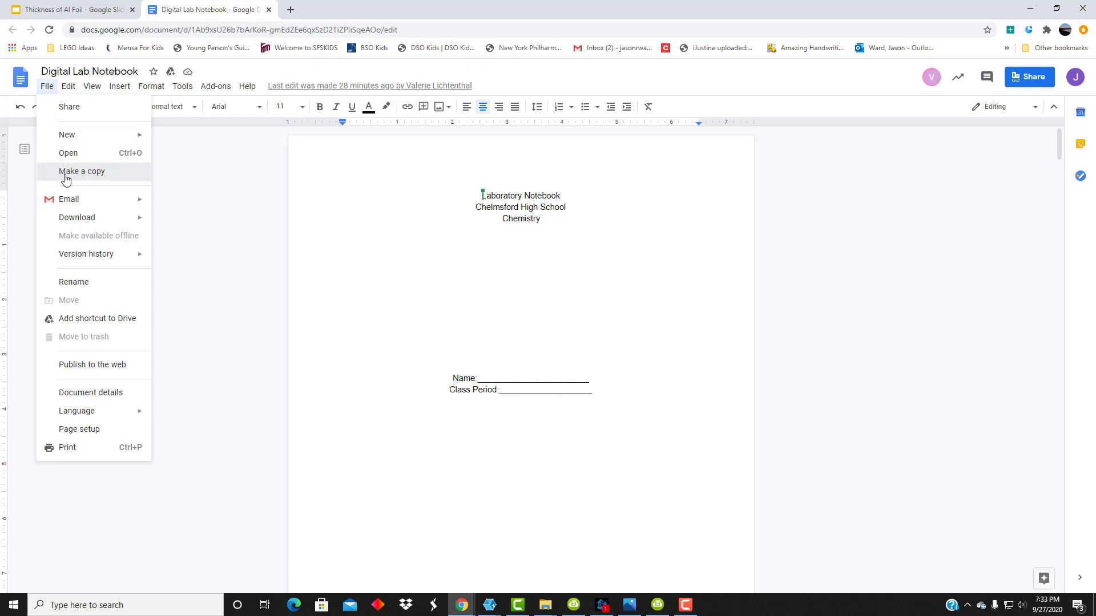
pyautogui.click(82, 171)
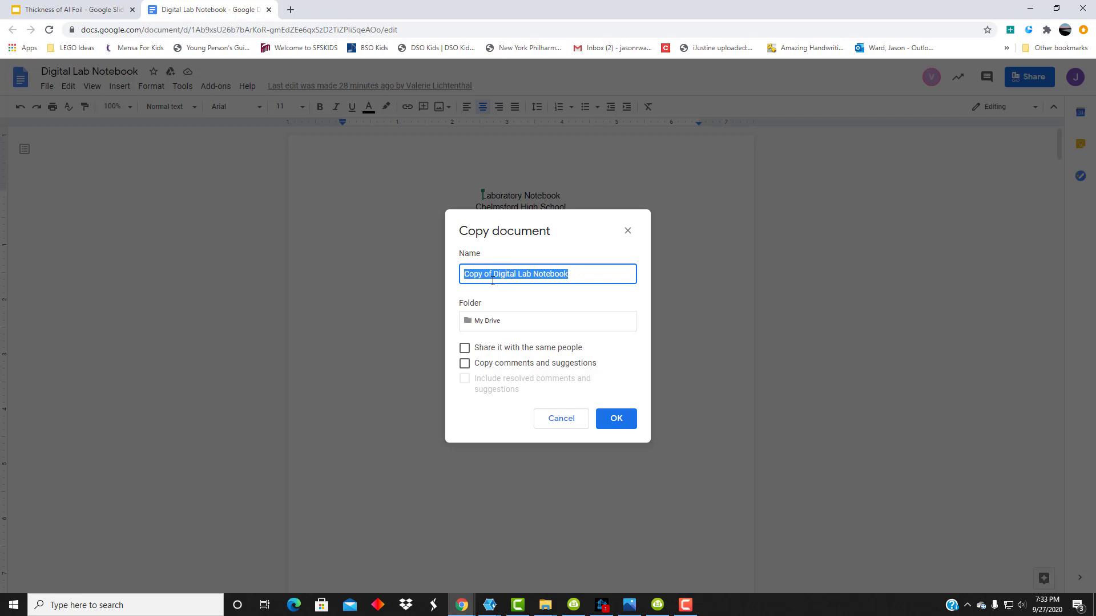
pyautogui.click(496, 273)
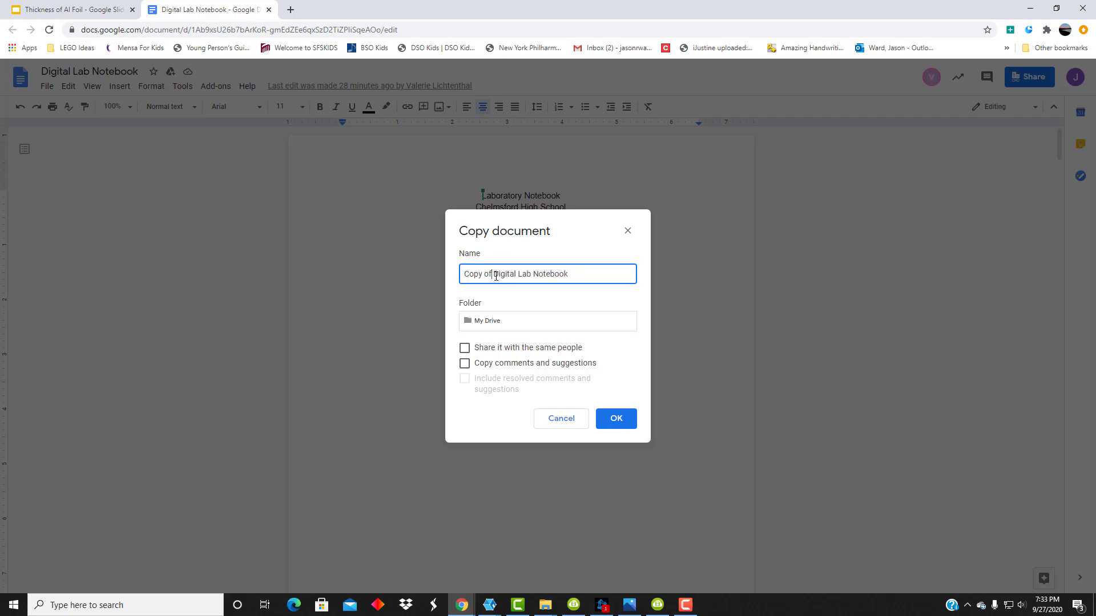
pyautogui.write('Digital Lab Notebook')
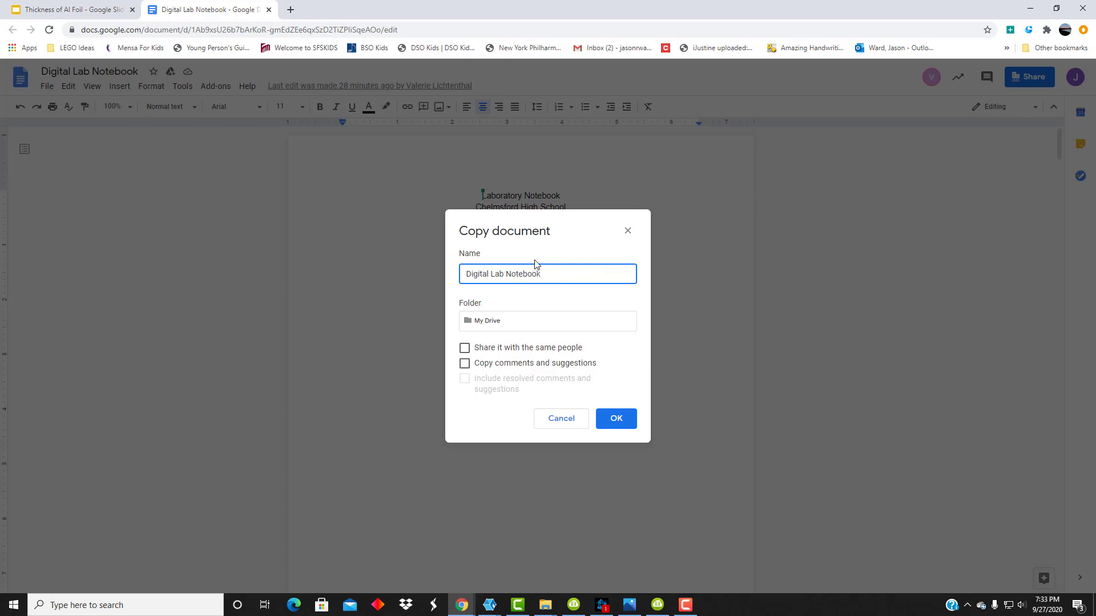
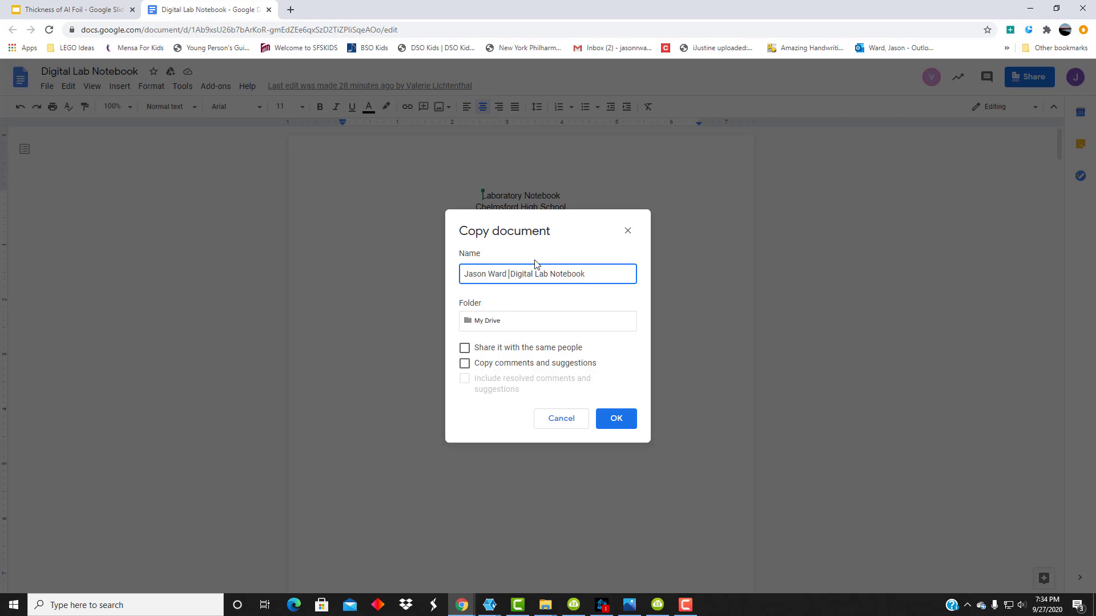
pyautogui.write('A Bl')
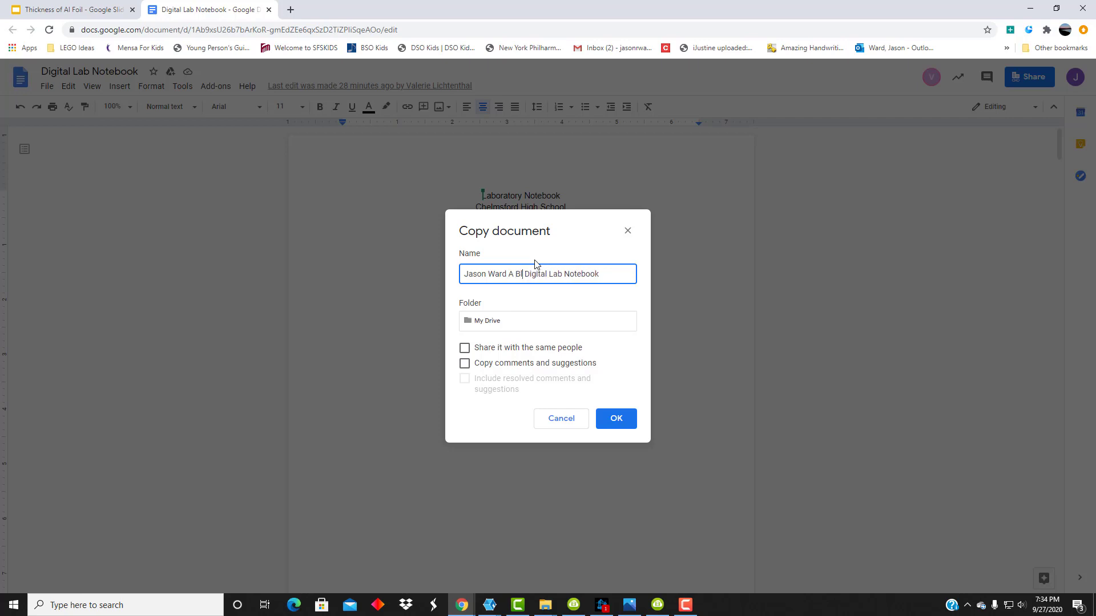
pyautogui.write('ock')
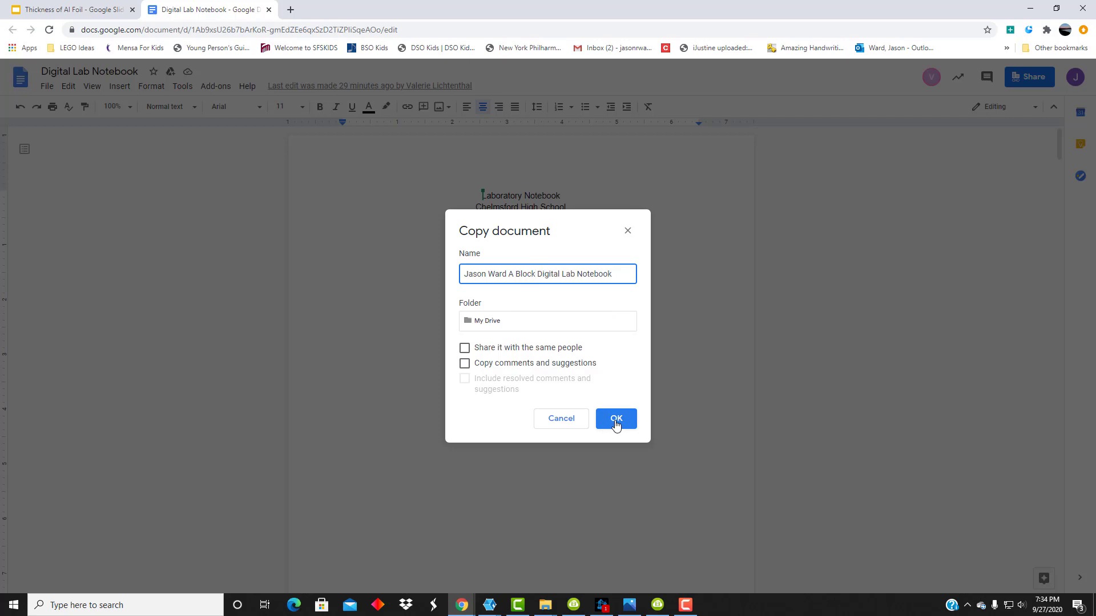
pyautogui.click(615, 418)
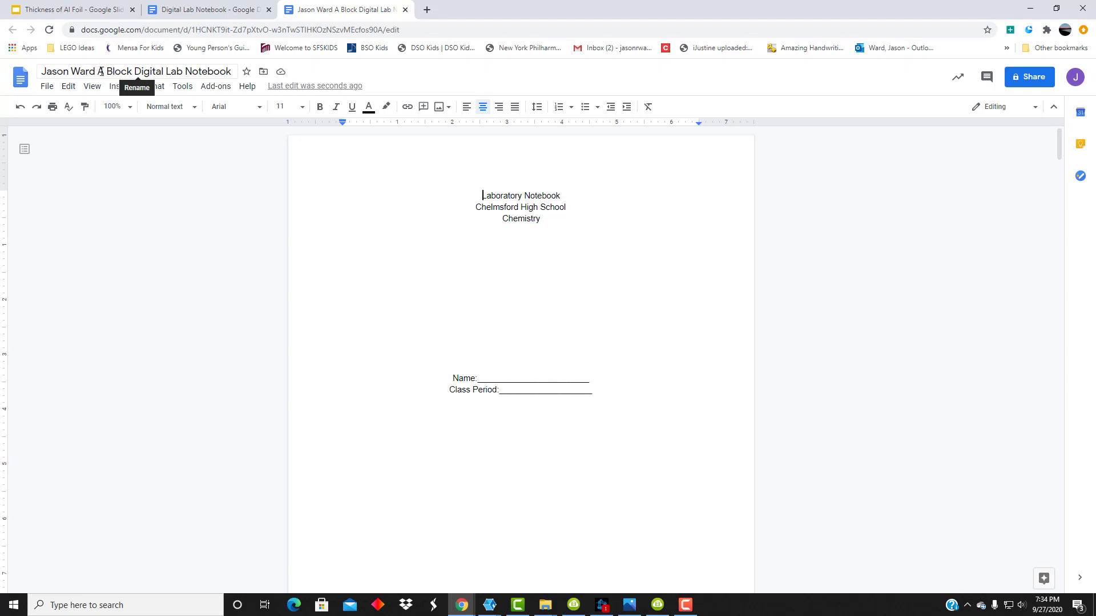
pyautogui.moveTo(485, 347)
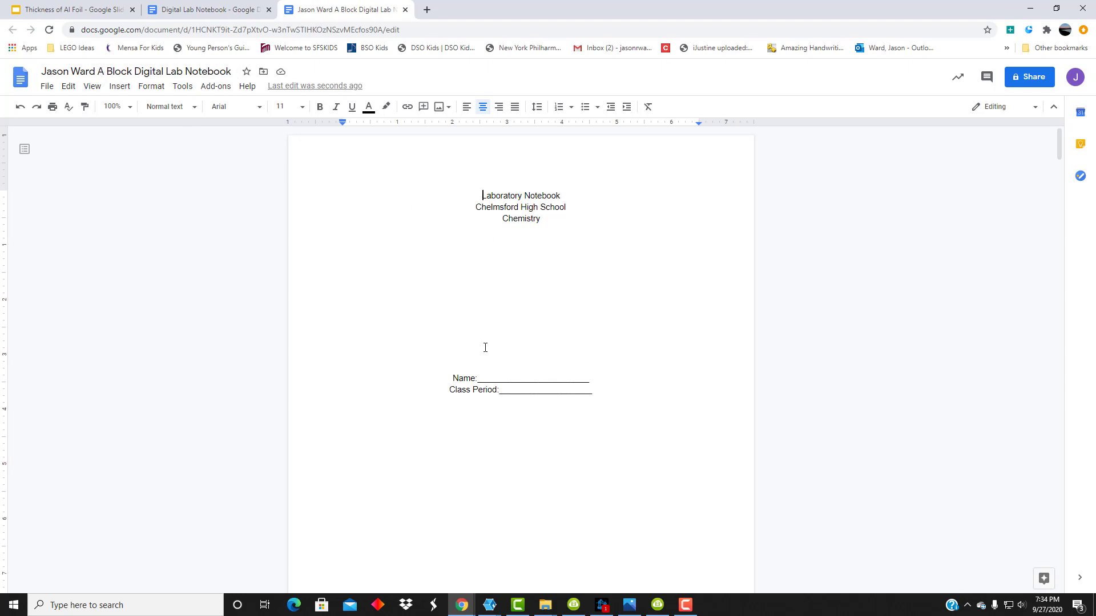
pyautogui.moveTo(399, 456)
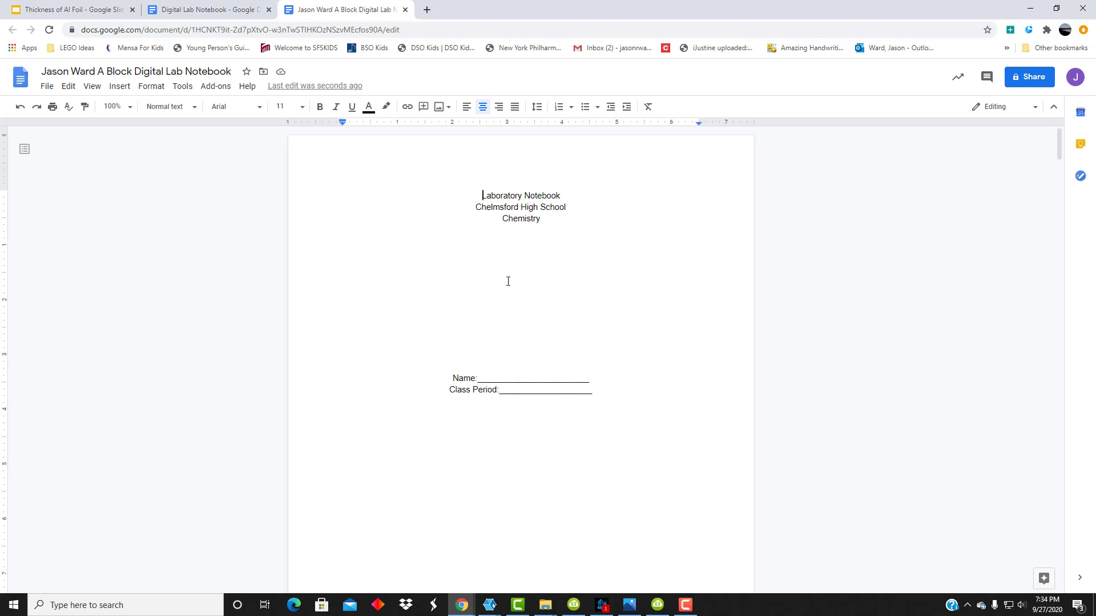
pyautogui.moveTo(492, 373)
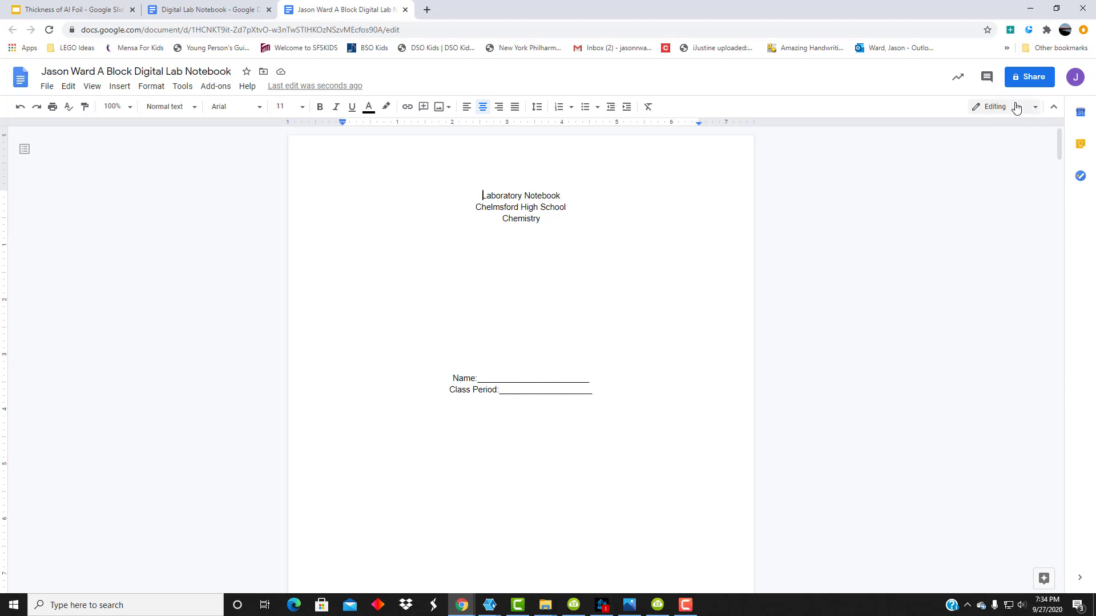
pyautogui.moveTo(1028, 77)
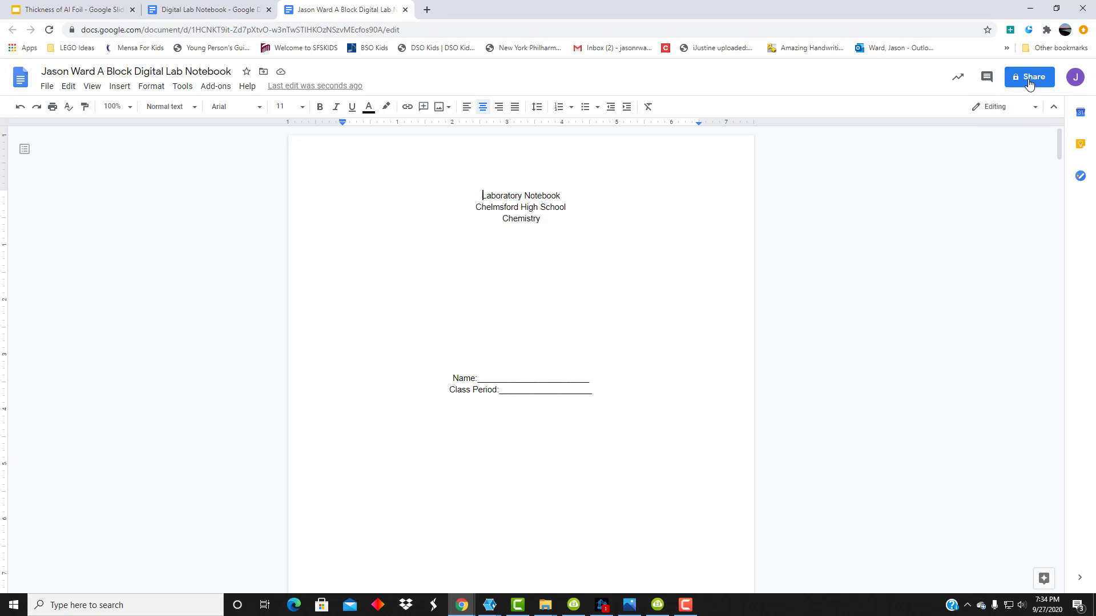
pyautogui.click(1028, 77)
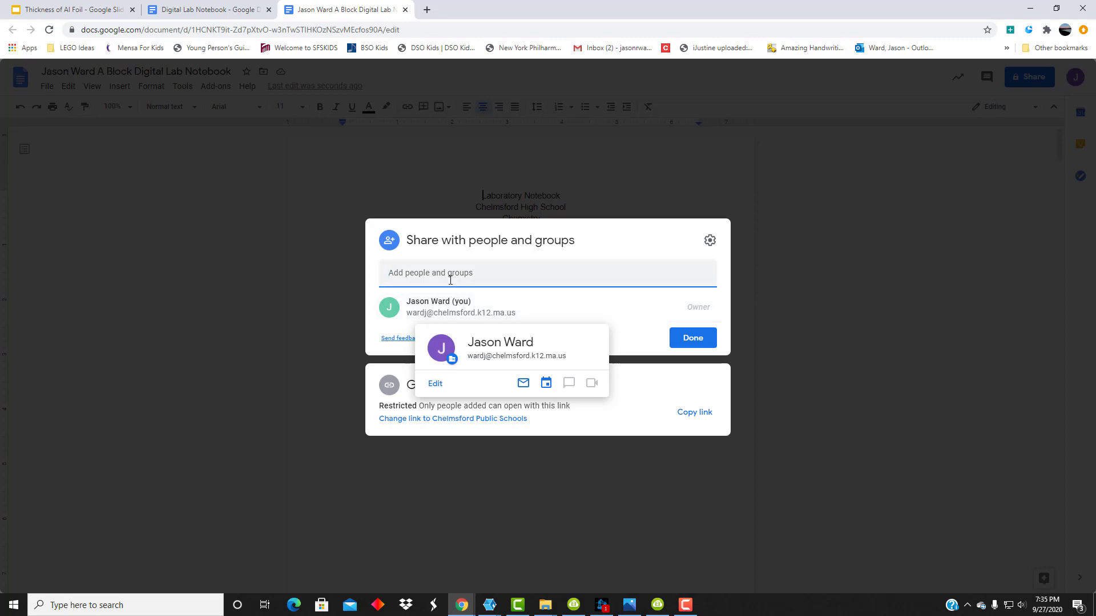
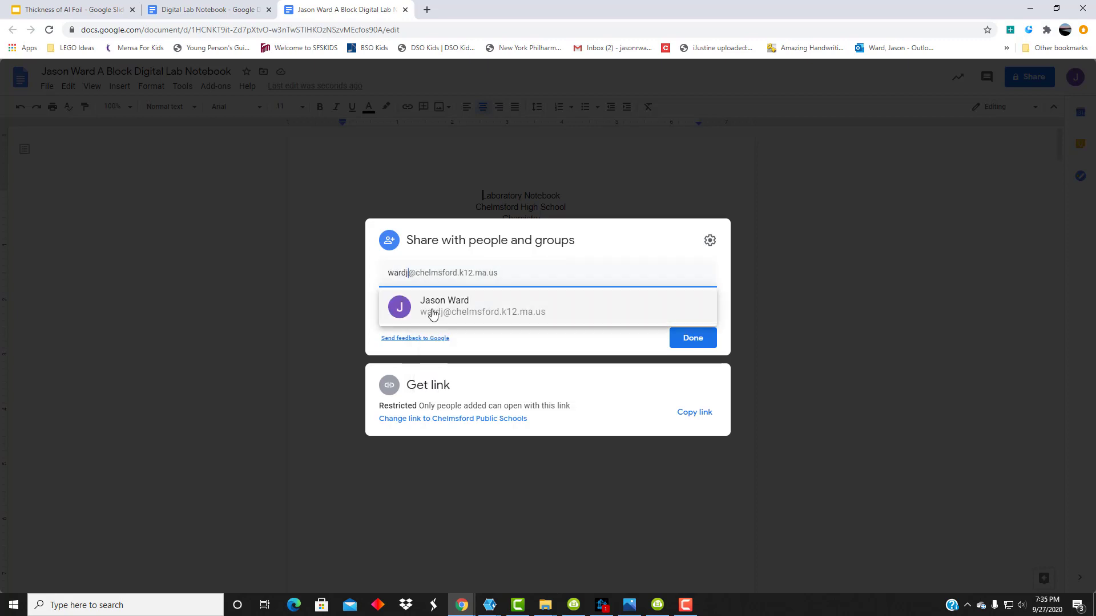
pyautogui.click(432, 308)
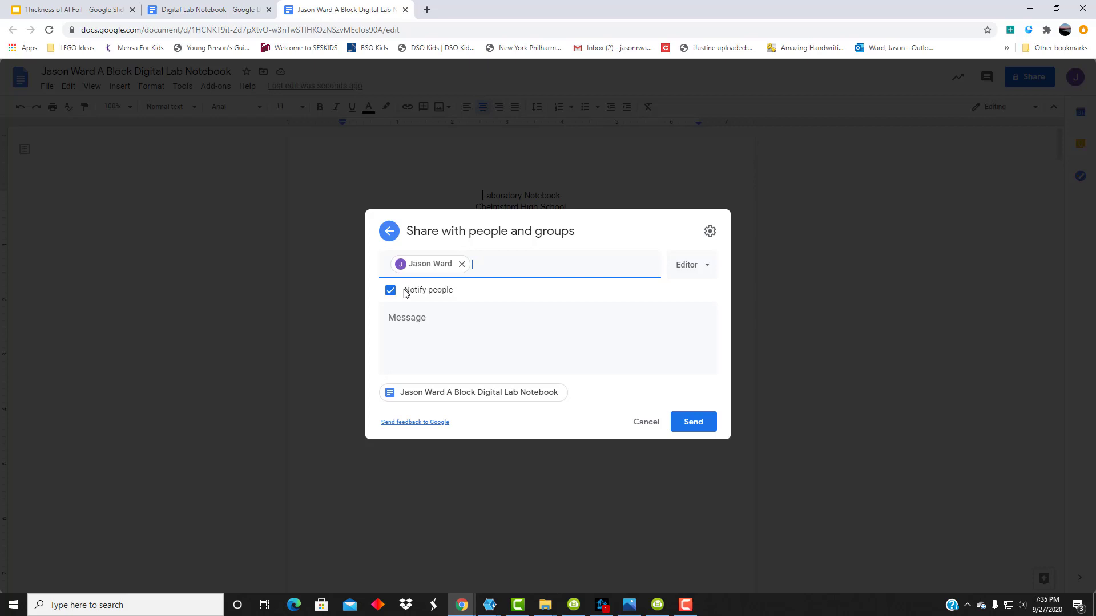
pyautogui.moveTo(691, 268)
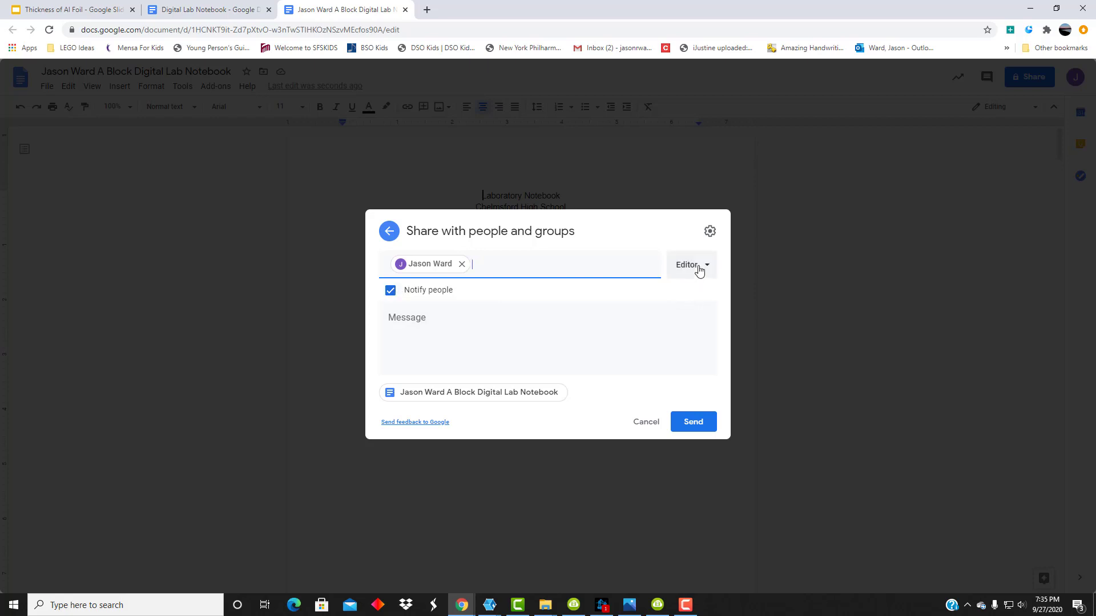
pyautogui.moveTo(626, 290)
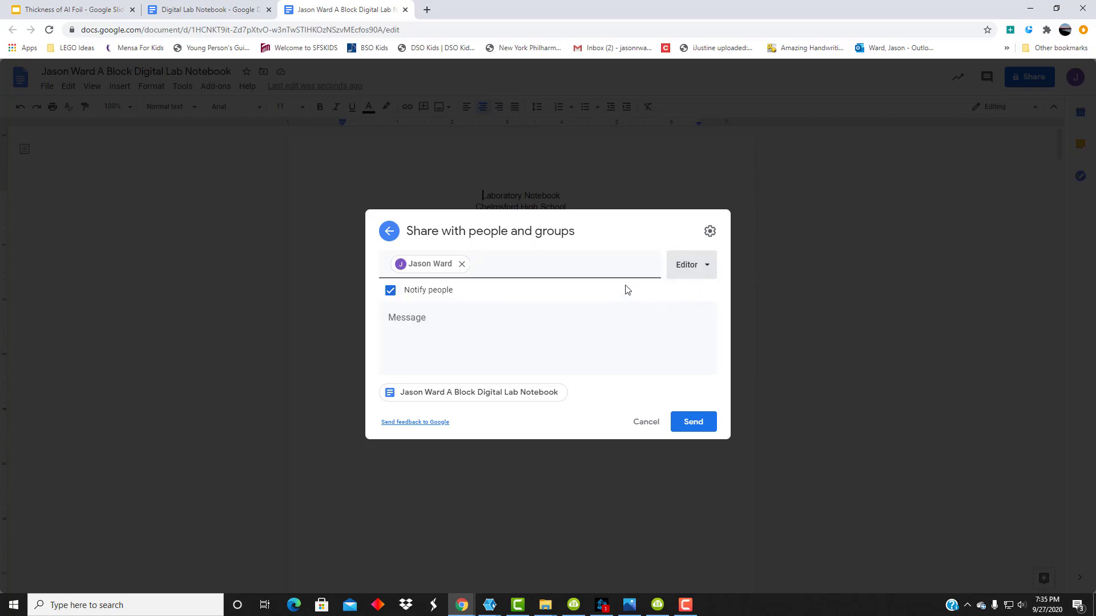
pyautogui.moveTo(563, 435)
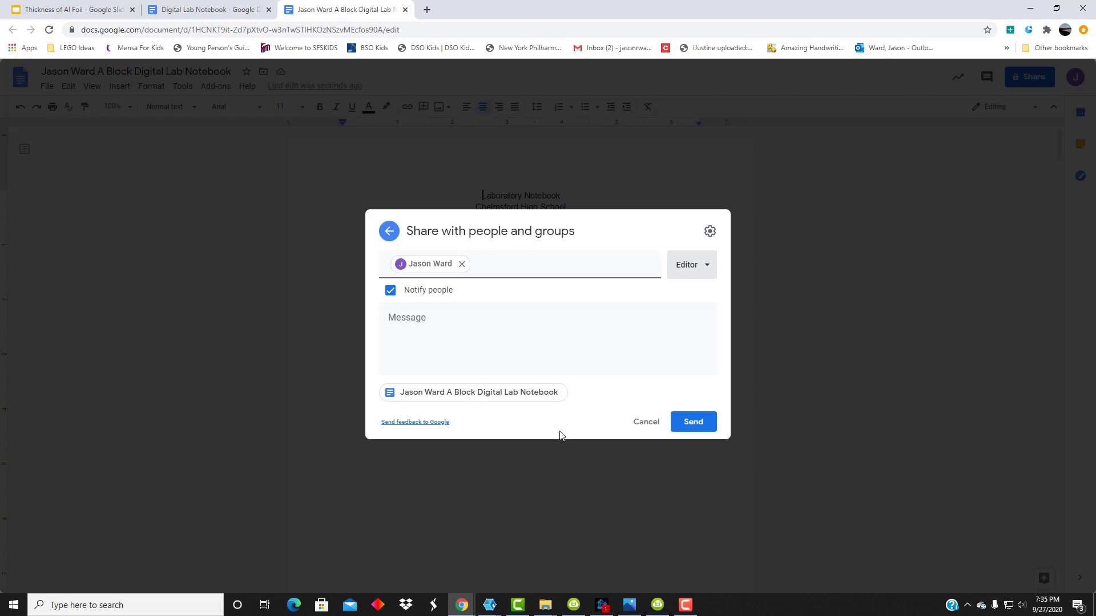
pyautogui.moveTo(521, 423)
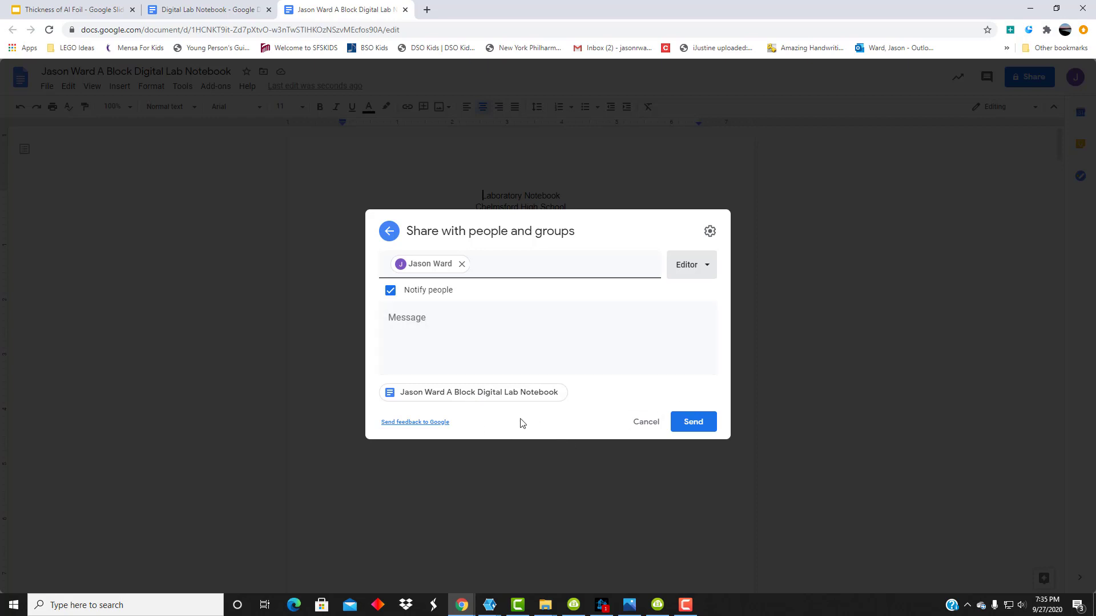
pyautogui.moveTo(692, 421)
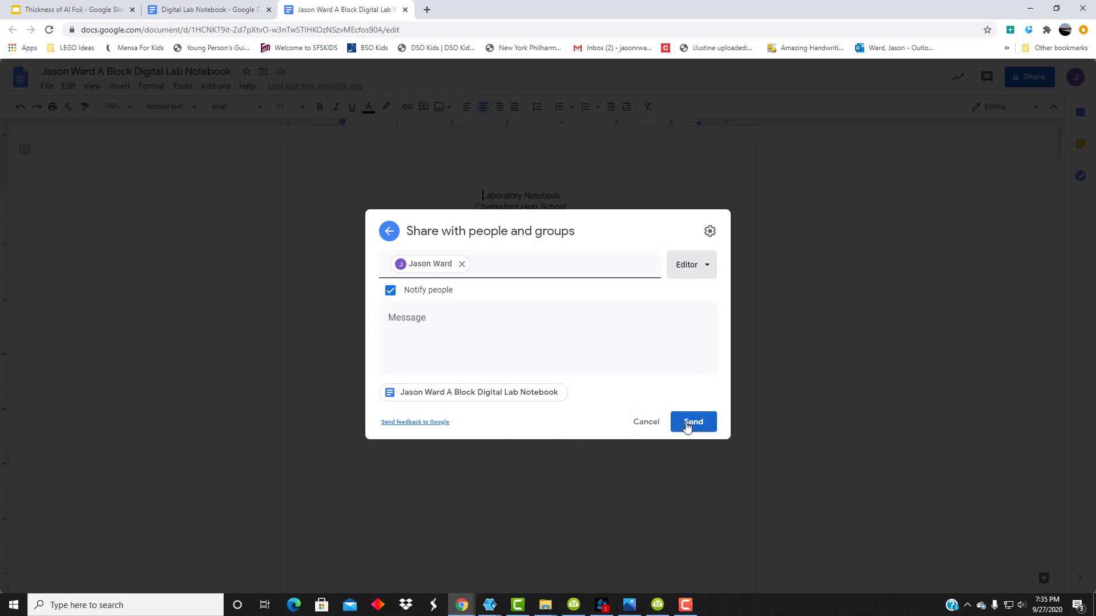
pyautogui.click(692, 421)
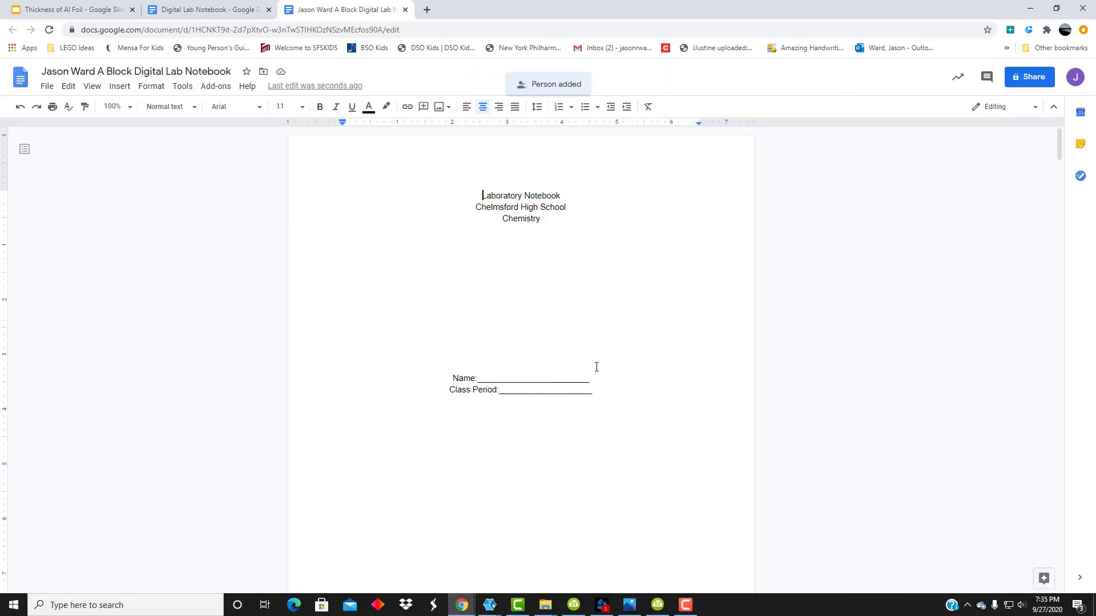
pyautogui.moveTo(284, 273)
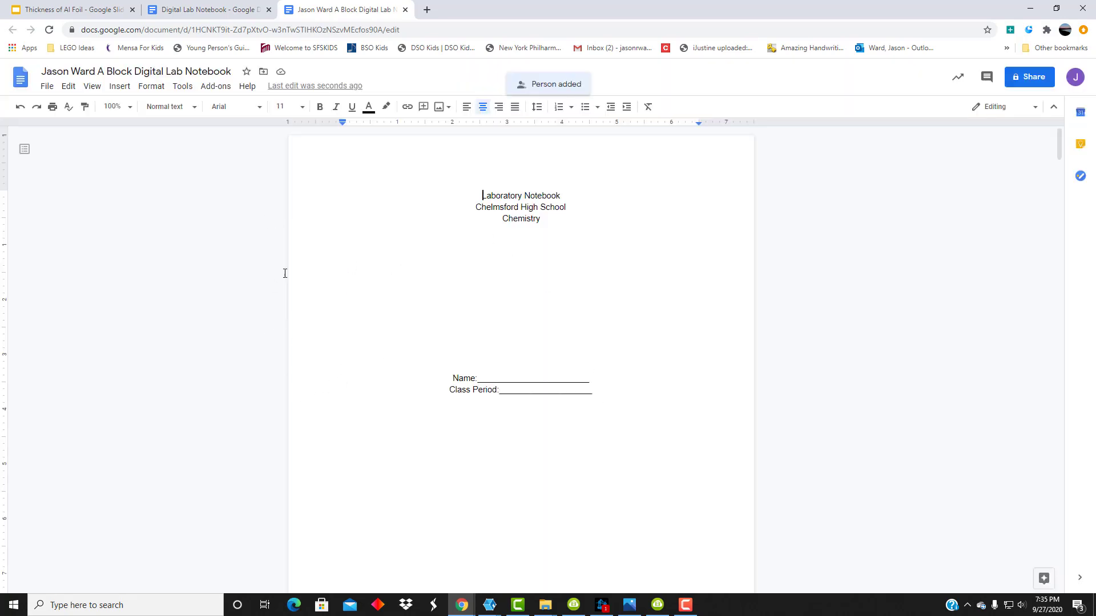
pyautogui.moveTo(607, 229)
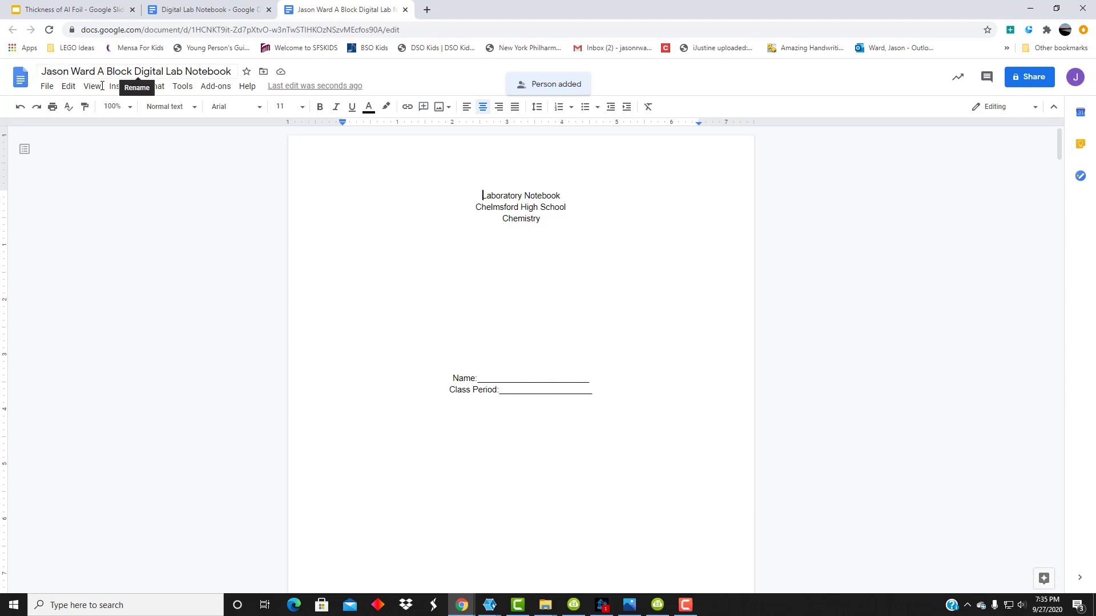
pyautogui.moveTo(1028, 76)
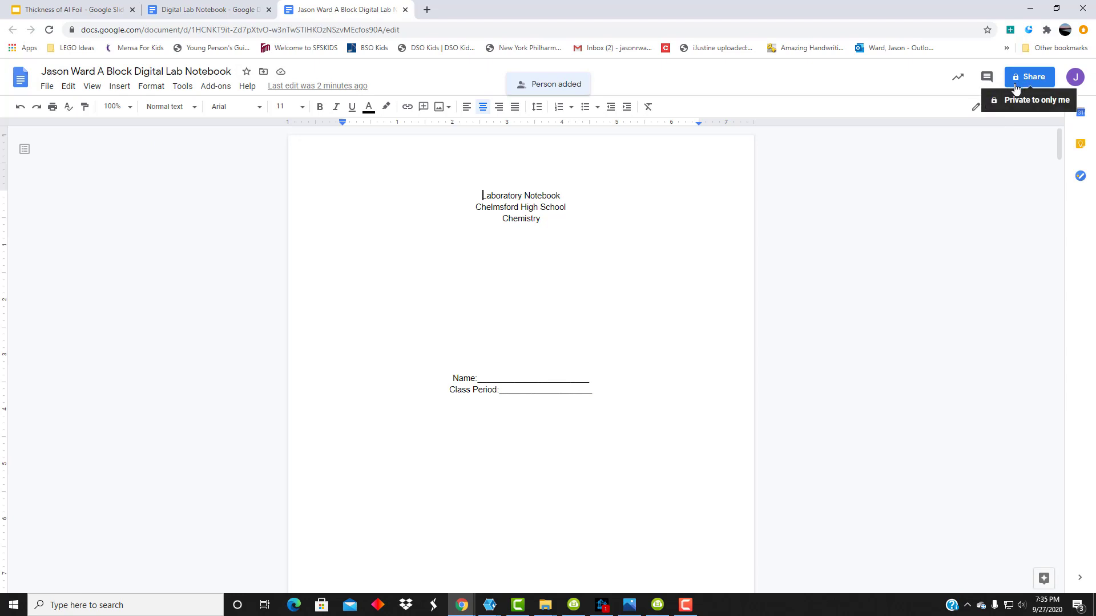
pyautogui.moveTo(424, 243)
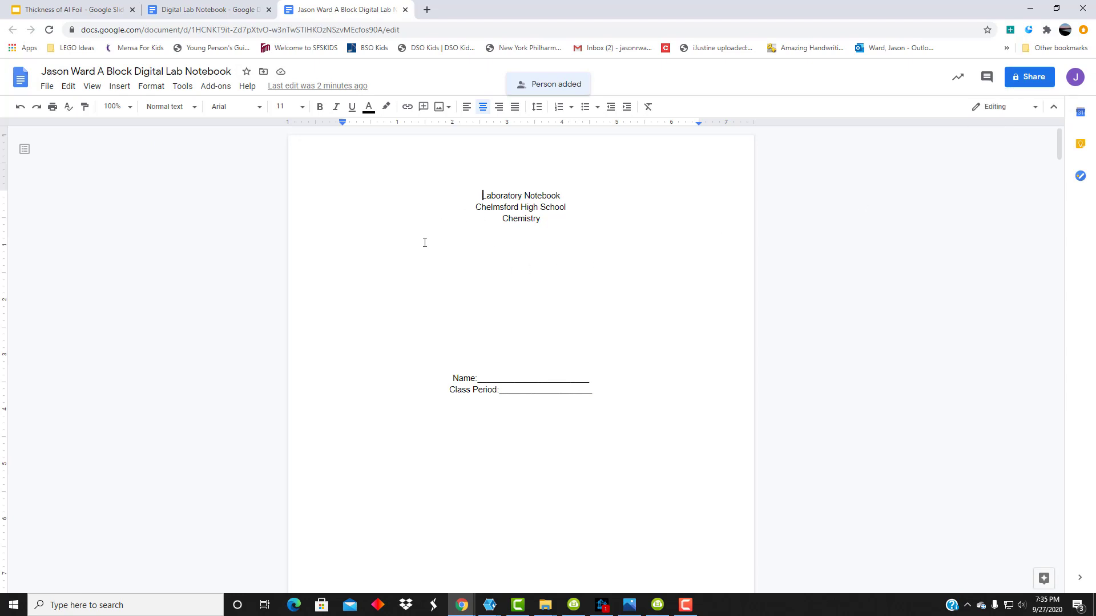
pyautogui.moveTo(431, 274)
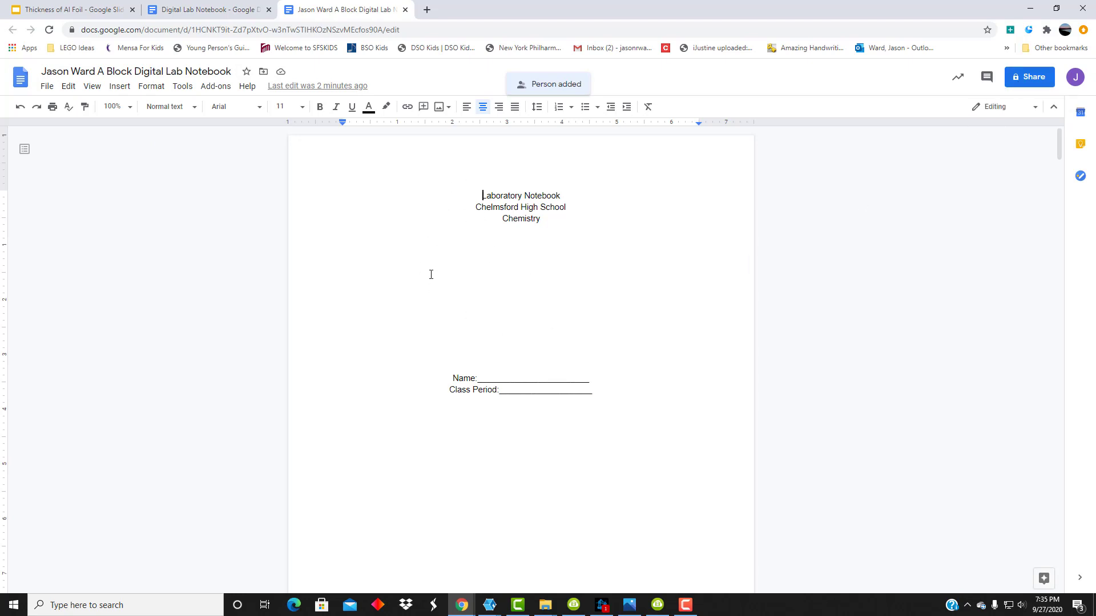